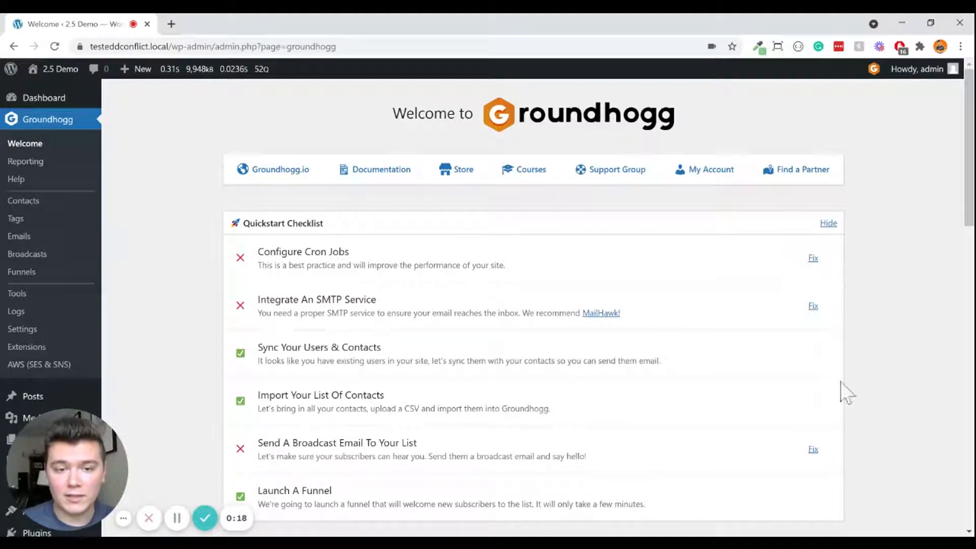
pyautogui.moveTo(887, 81)
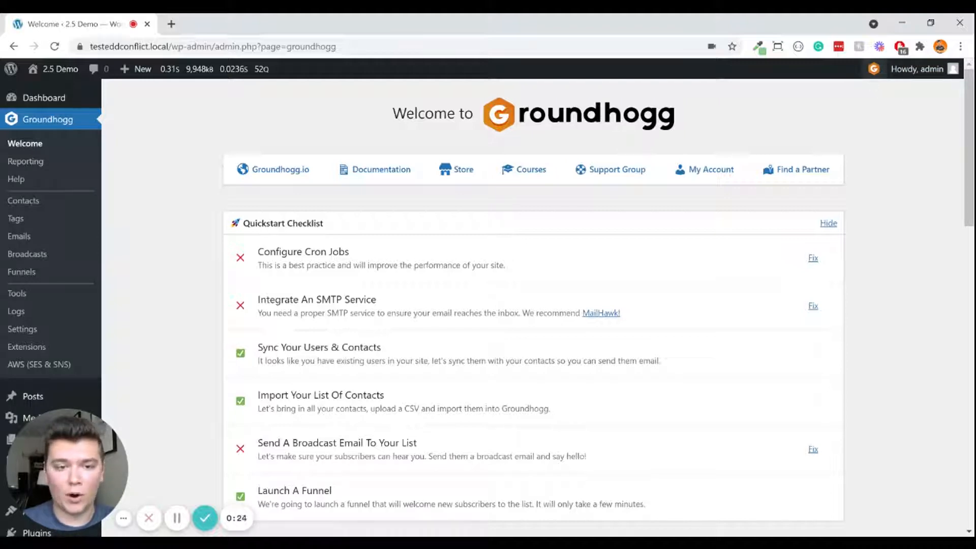
# Open Groundhogg's quick-action panel and start the Send a broadcast wizard.
pyautogui.click(874, 69)
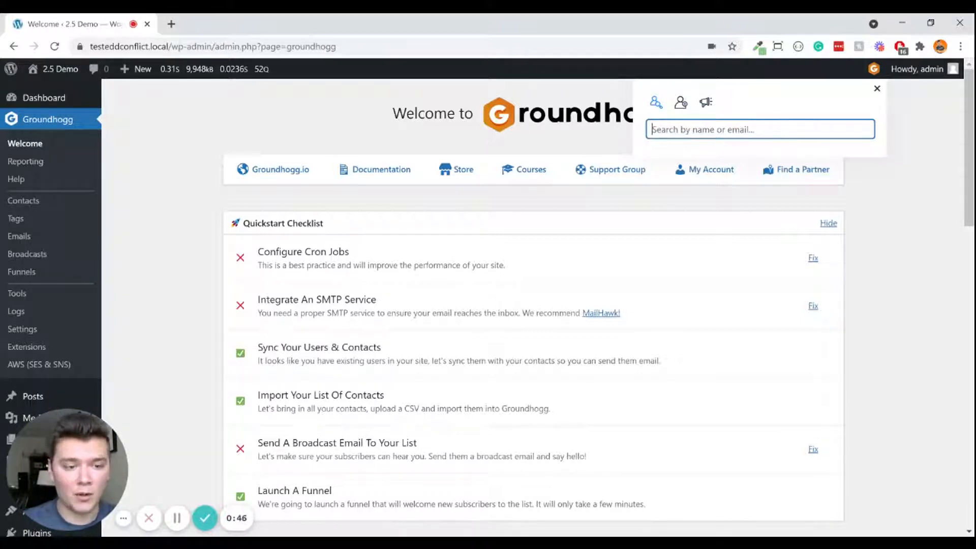
pyautogui.moveTo(655, 102)
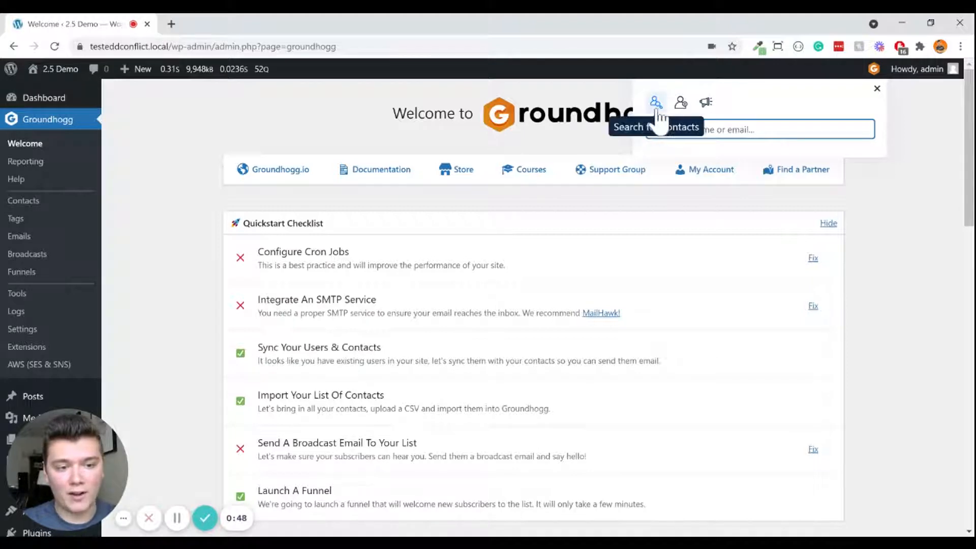
pyautogui.moveTo(680, 102)
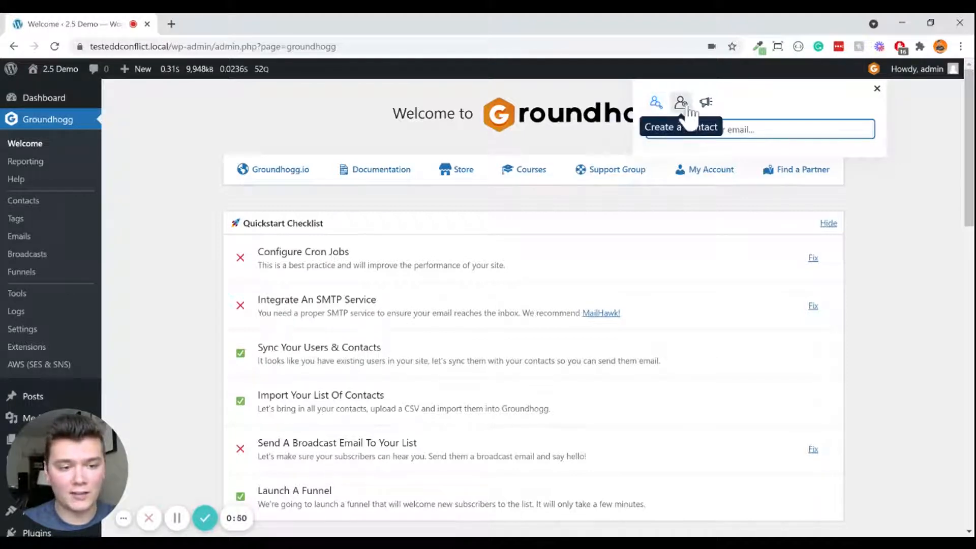
pyautogui.click(705, 102)
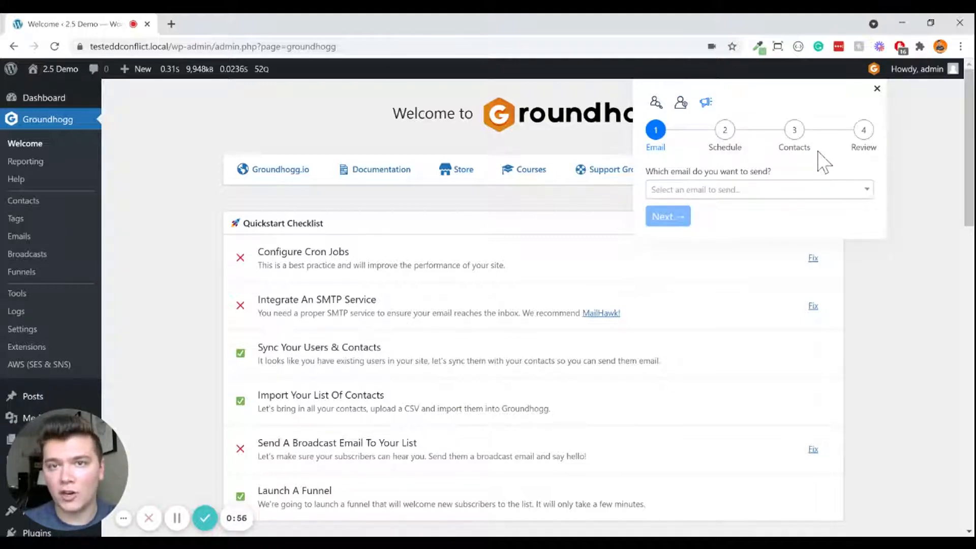
pyautogui.moveTo(655, 102)
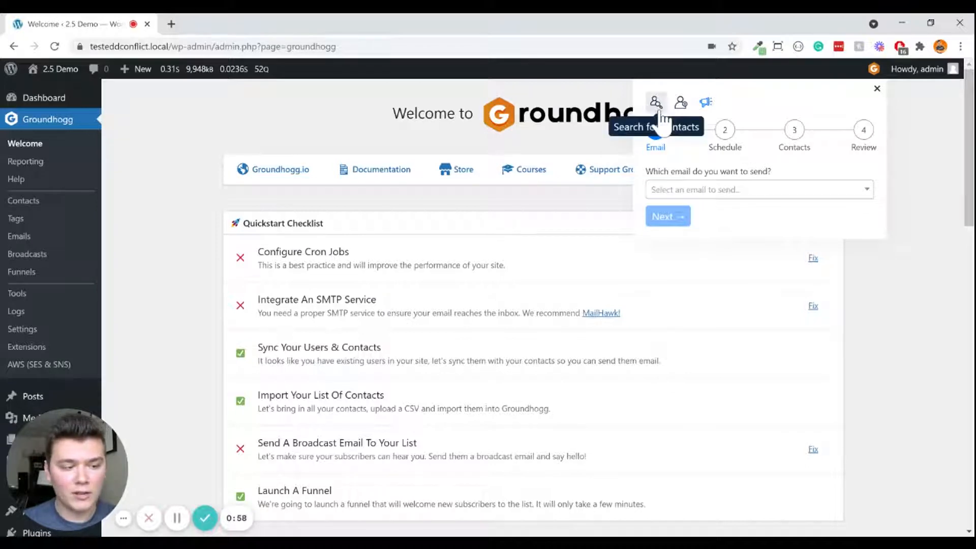
pyautogui.moveTo(655, 102)
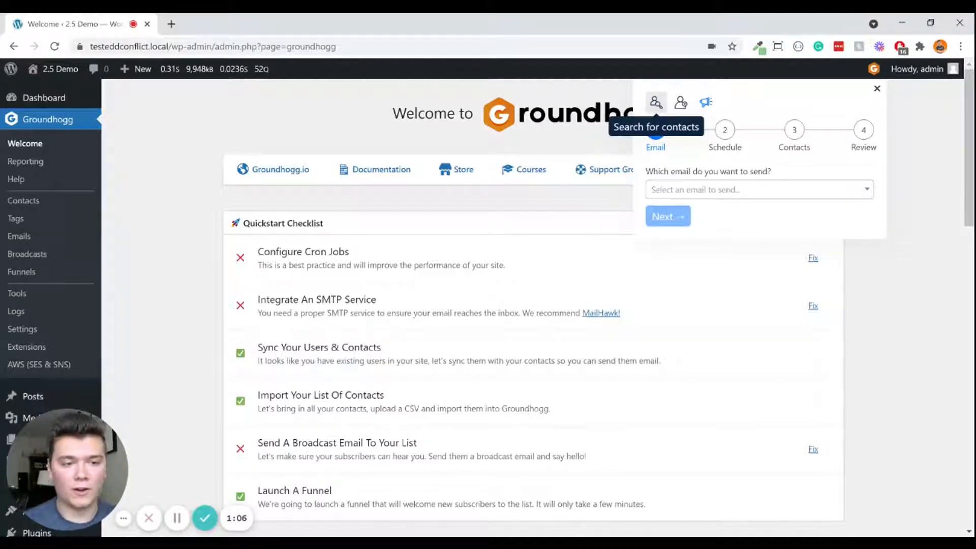
# Quick-search contacts for 'adrian', then switch to the new contact form.
pyautogui.click(656, 102)
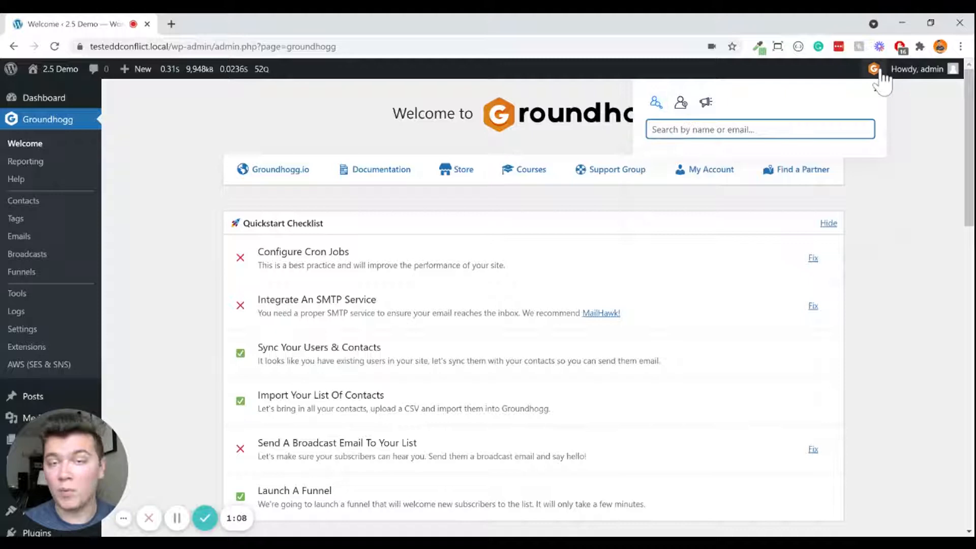
pyautogui.click(759, 130)
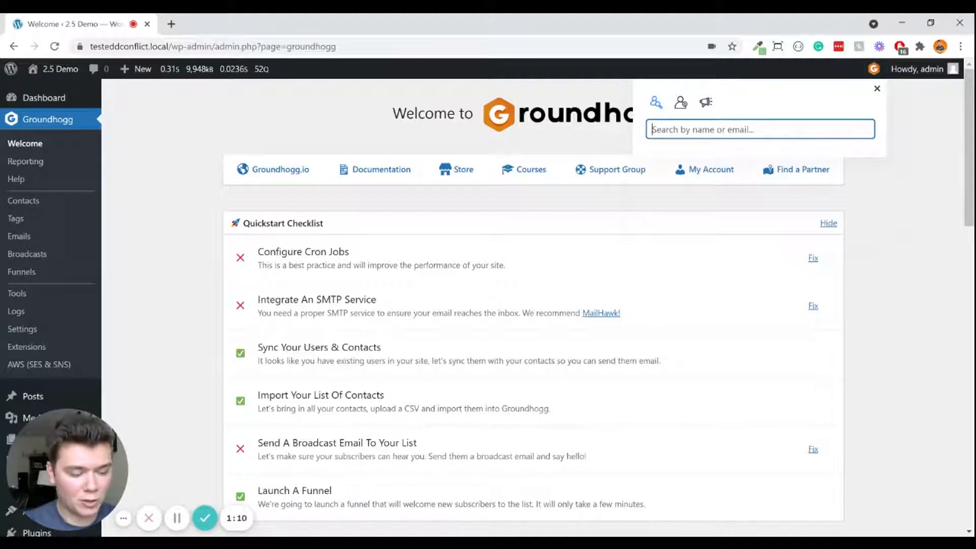
pyautogui.write('adrian')
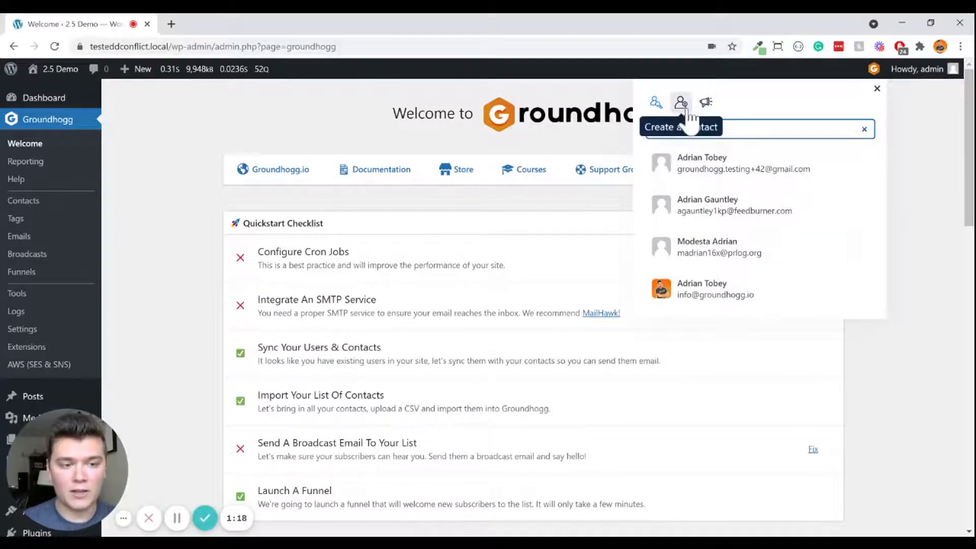
pyautogui.click(681, 103)
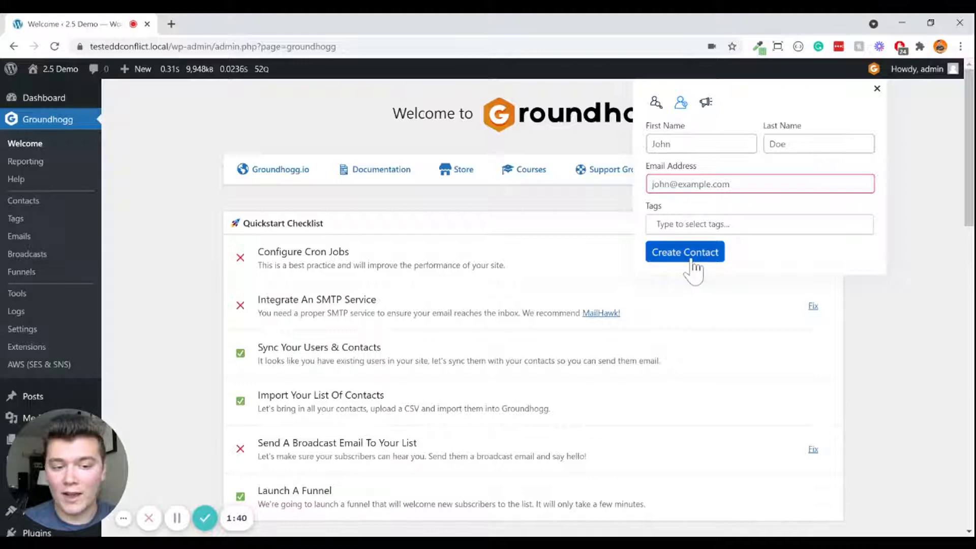
pyautogui.moveTo(705, 103)
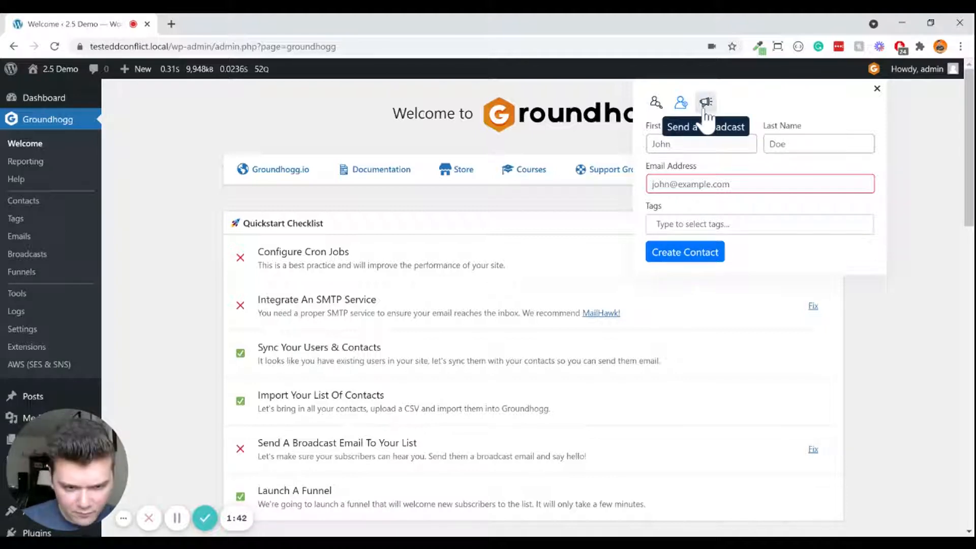
# Switch the quick panel to the Send a broadcast wizard.
pyautogui.click(705, 102)
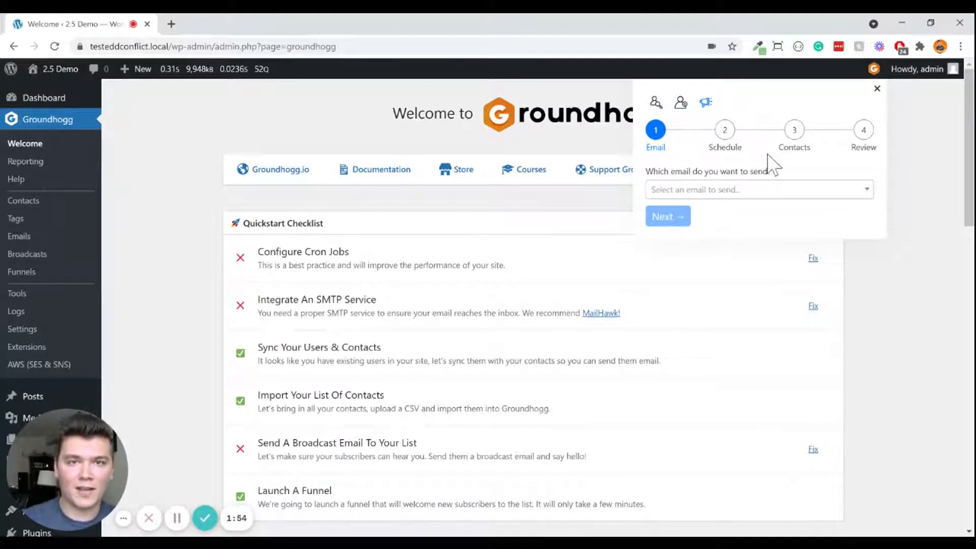
pyautogui.moveTo(651, 199)
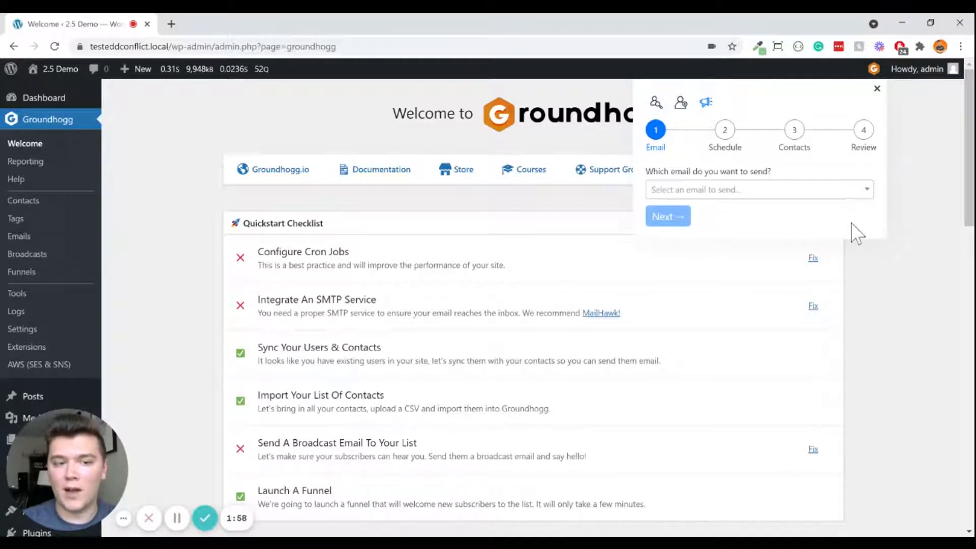
pyautogui.moveTo(912, 103)
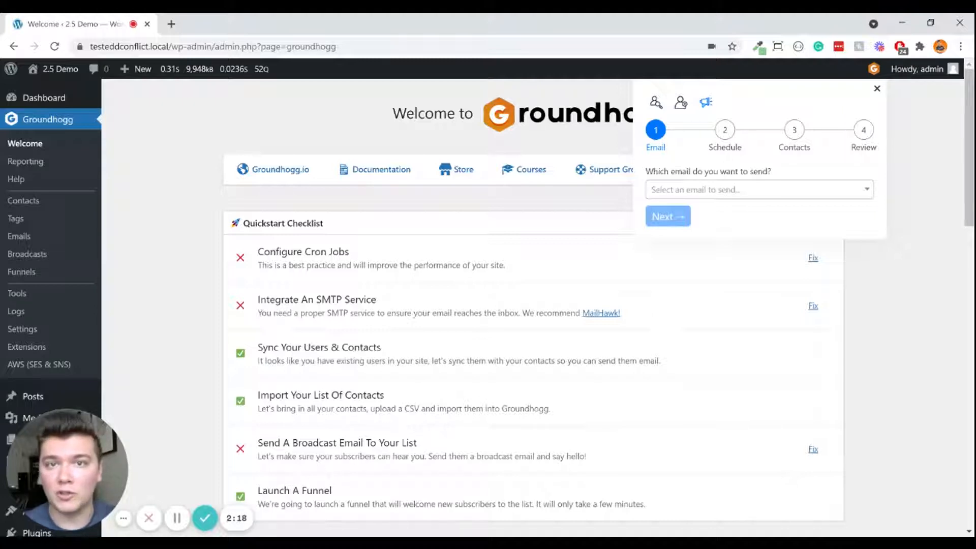
pyautogui.moveTo(927, 103)
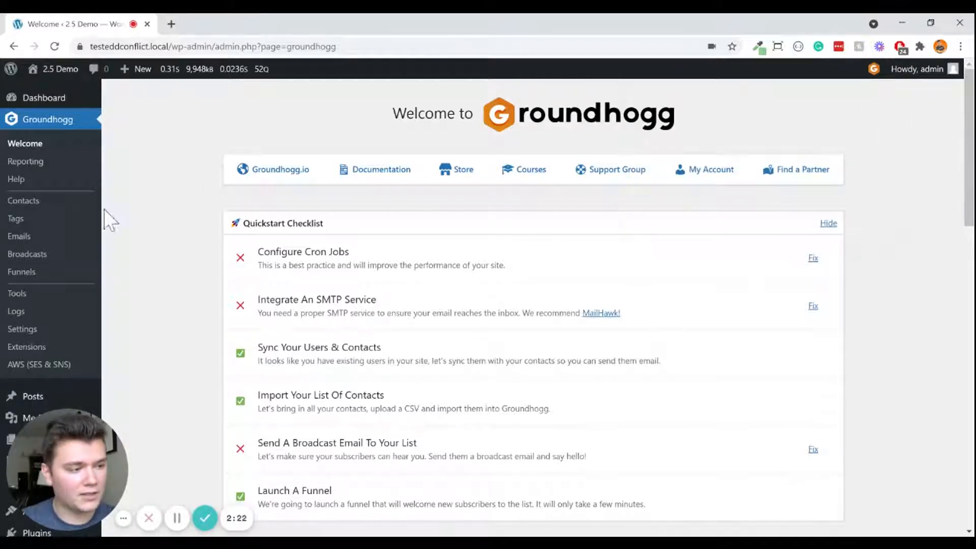
# Go to Groundhogg Contacts to list all 5,005 contacts.
pyautogui.click(23, 200)
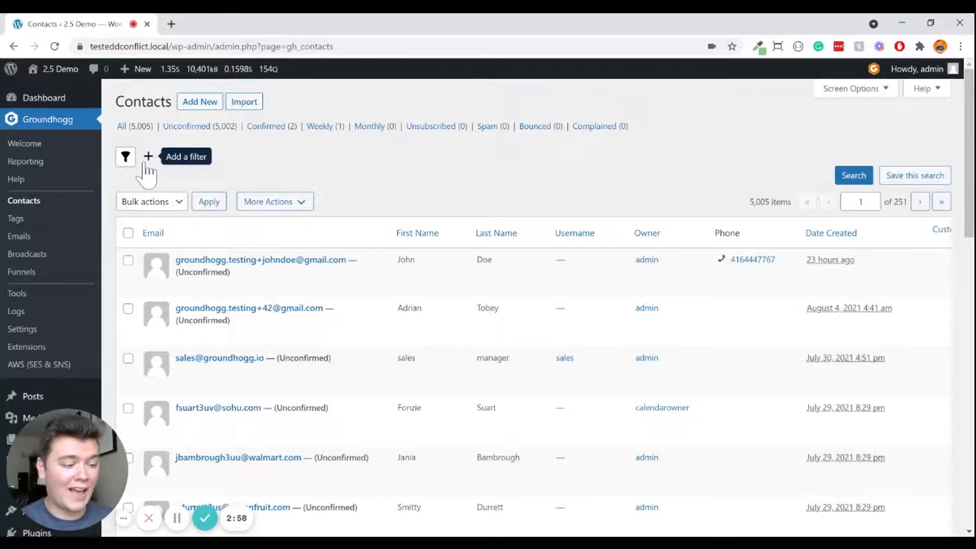
# Add a Tags filter for 'Enrolled in membership' and show the 2 matching contacts.
pyautogui.click(148, 156)
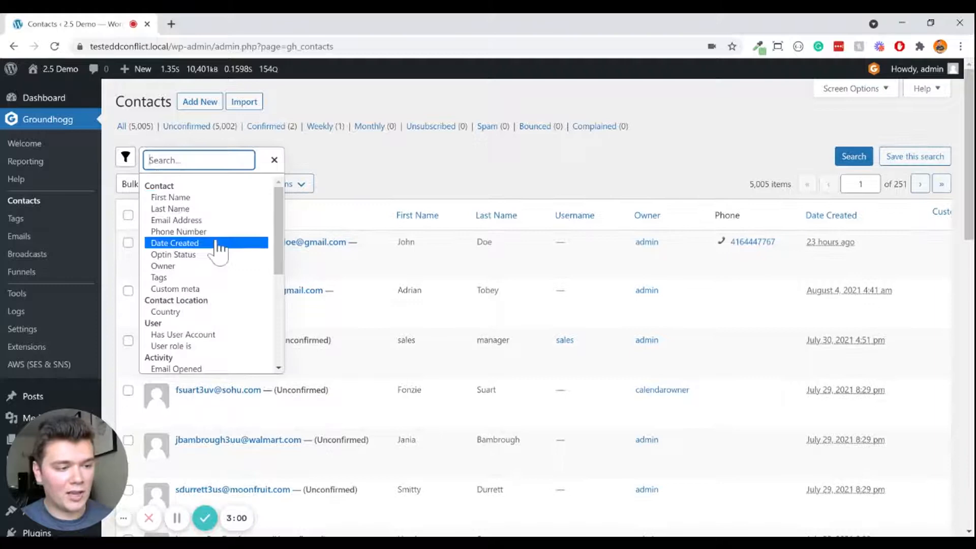
pyautogui.click(159, 277)
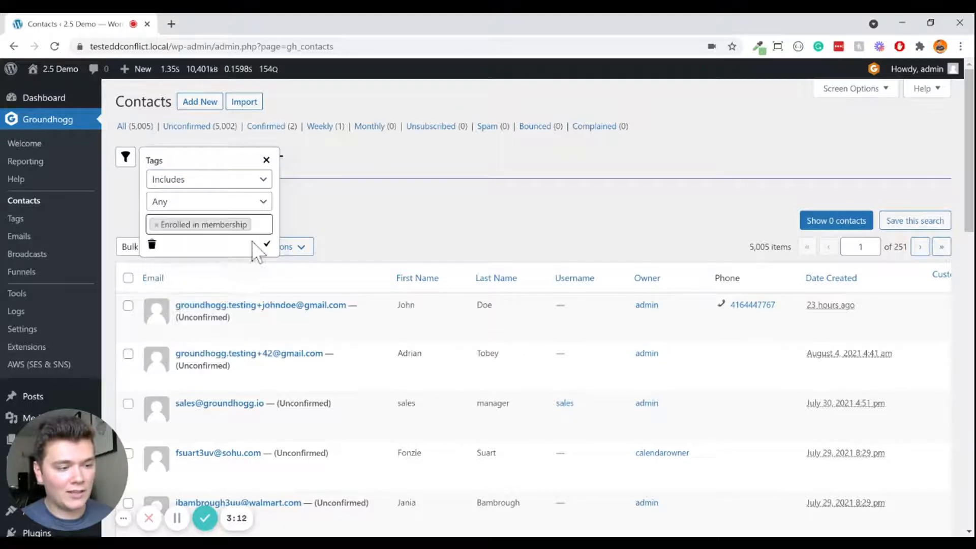
pyautogui.click(266, 244)
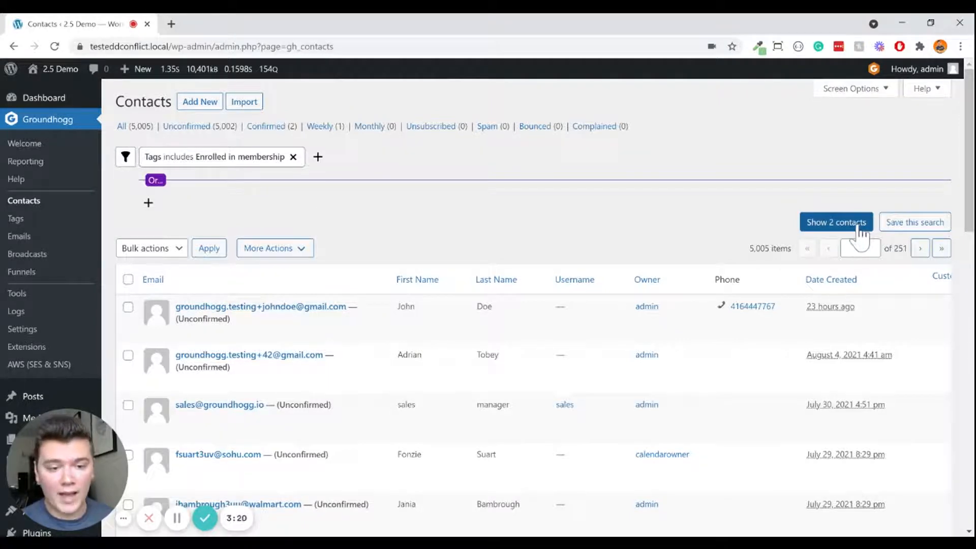
pyautogui.click(836, 222)
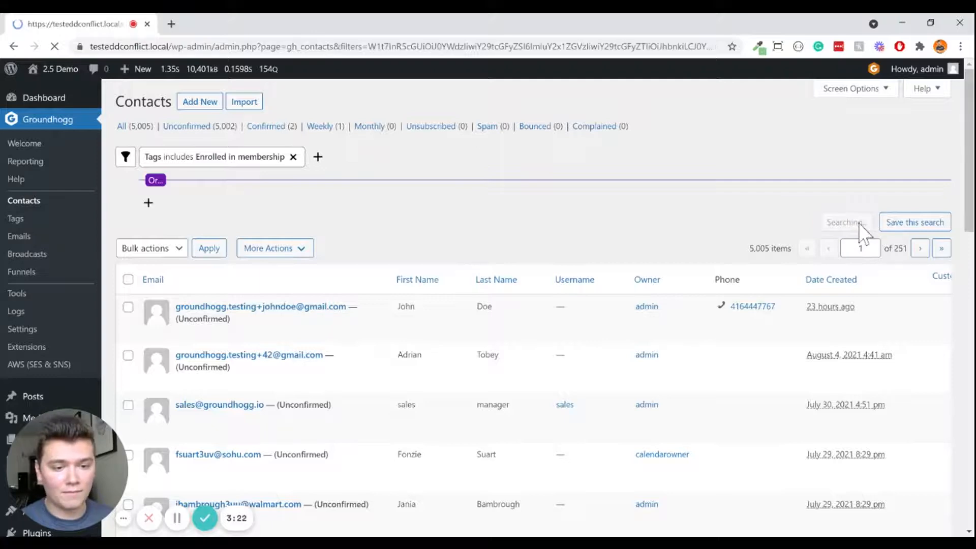
# Add an OR group filtering by the tag 'Enrolled in a course'.
pyautogui.click(853, 222)
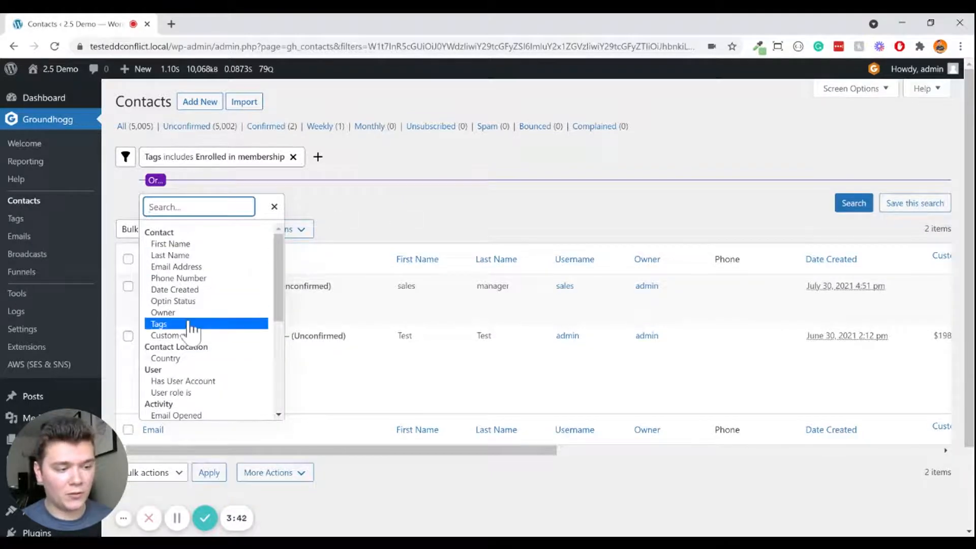
pyautogui.click(158, 324)
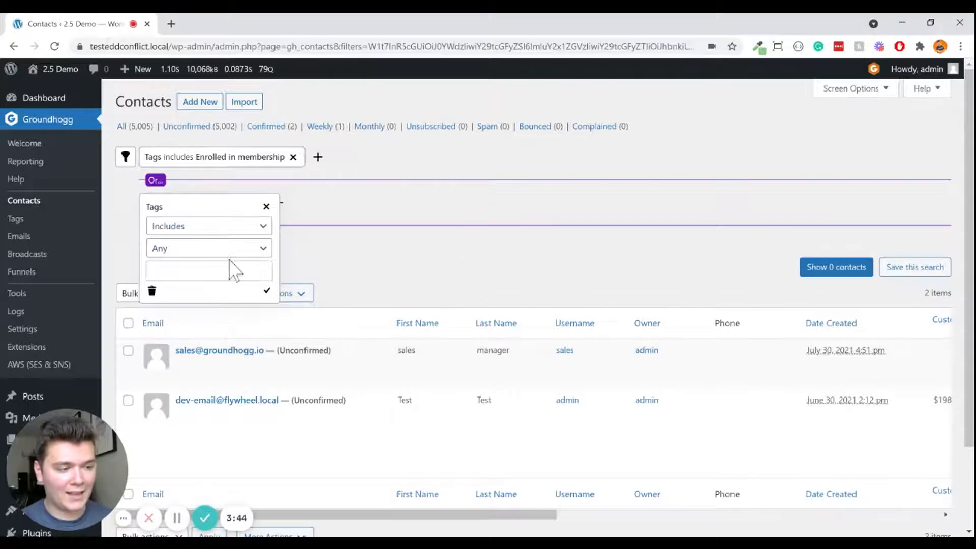
pyautogui.click(208, 270)
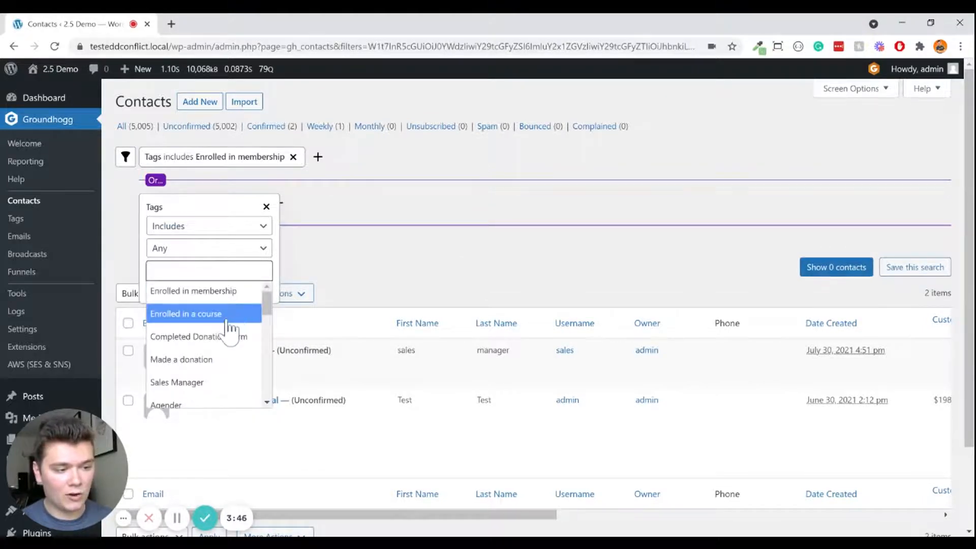
pyautogui.click(187, 314)
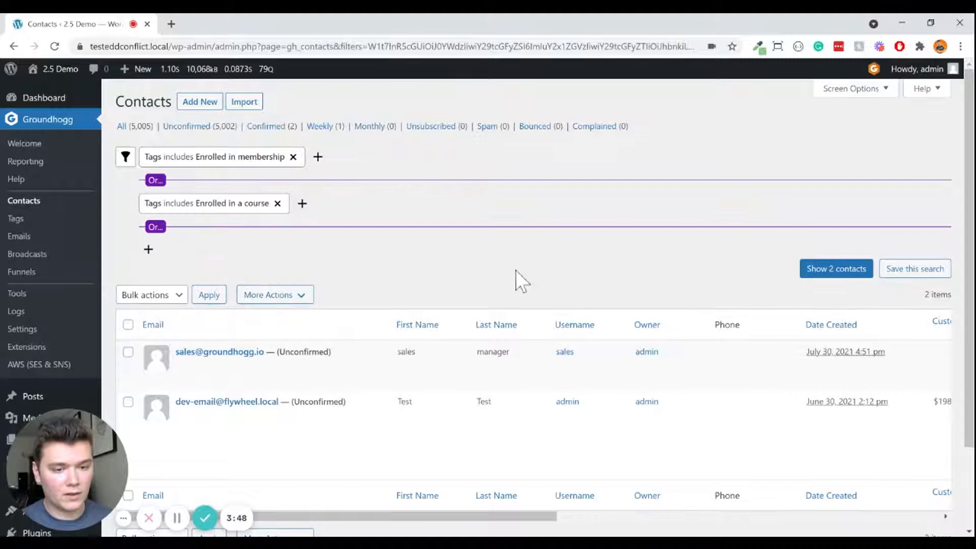
pyautogui.moveTo(625, 278)
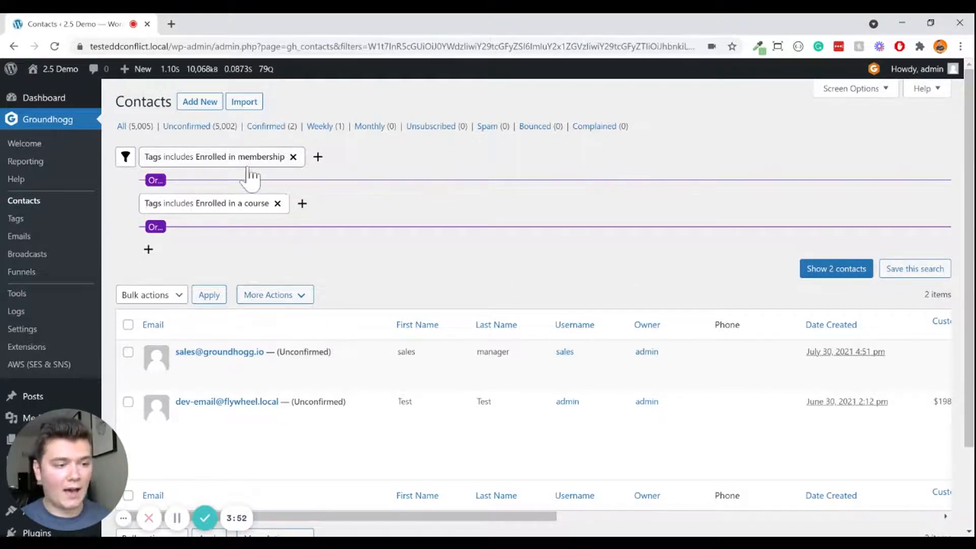
pyautogui.moveTo(225, 192)
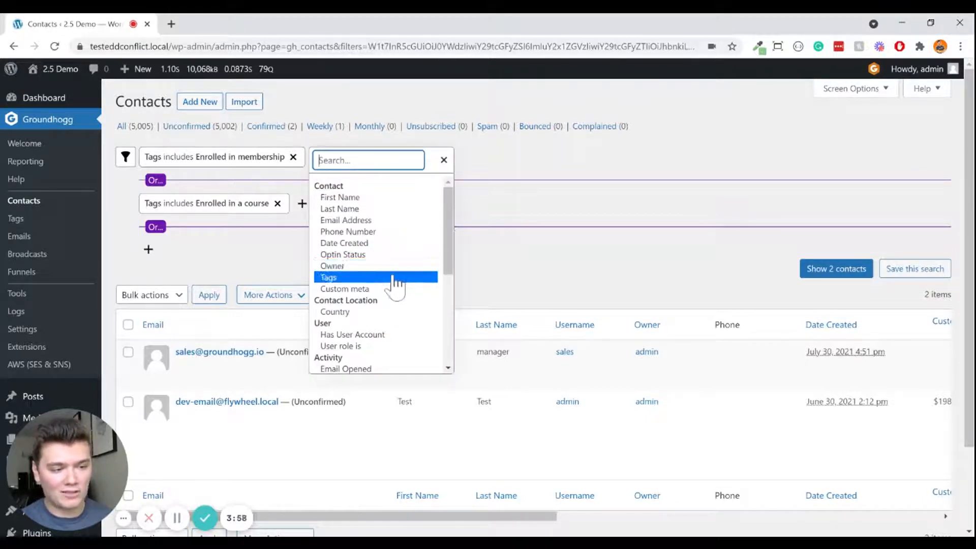
# Add an Owner filter requiring owner sales to the membership group.
pyautogui.click(332, 266)
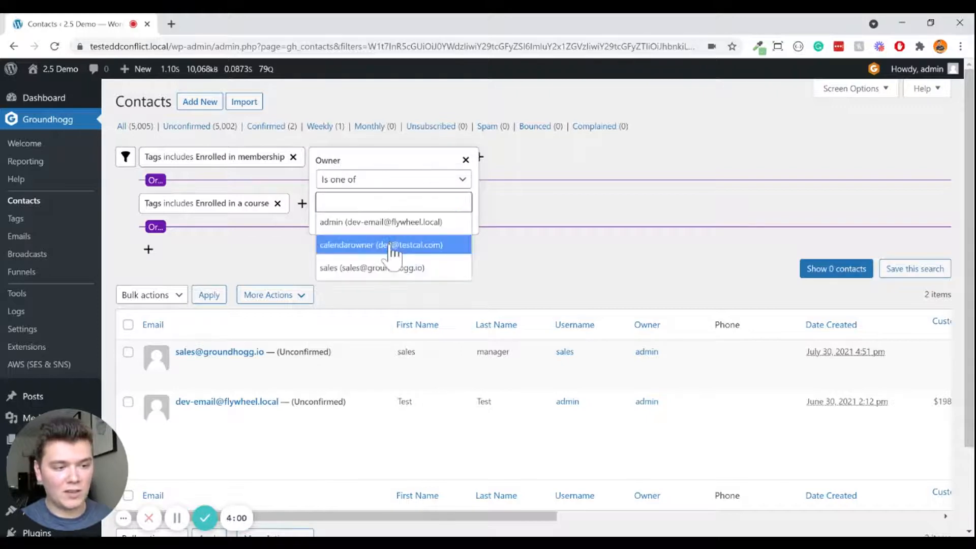
pyautogui.click(371, 268)
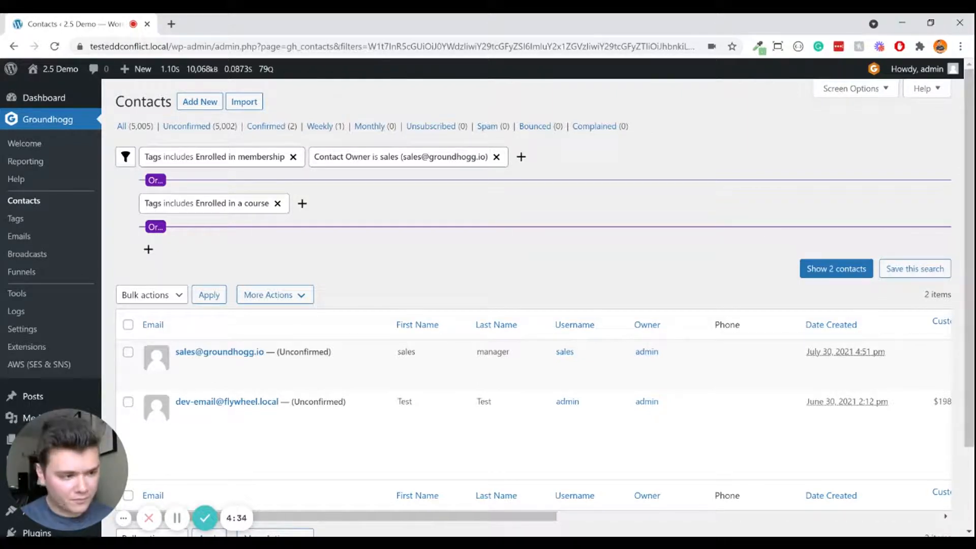
pyautogui.moveTo(914, 268)
pyautogui.write('Demo Search 2')
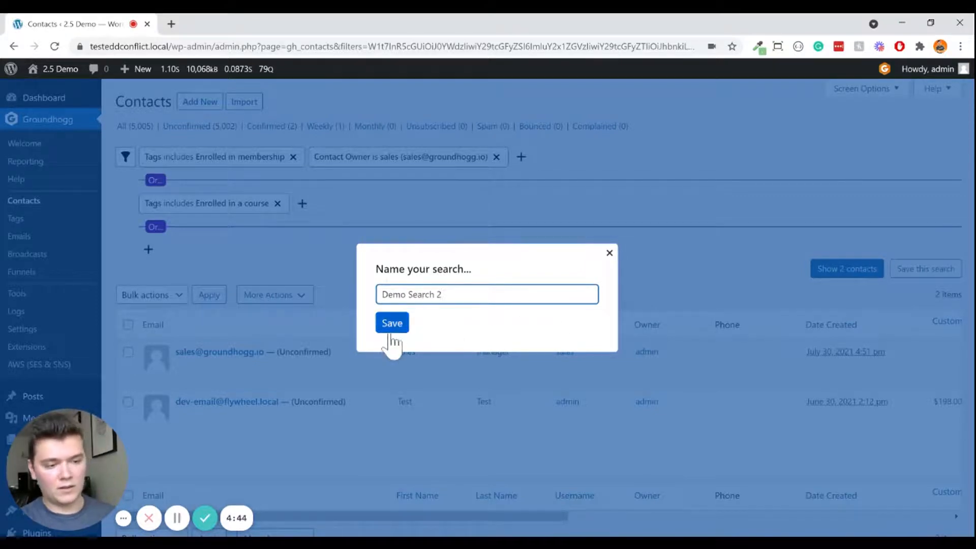
# Save the filters as 'Demo Search 2' and close the naming dialog.
pyautogui.click(392, 324)
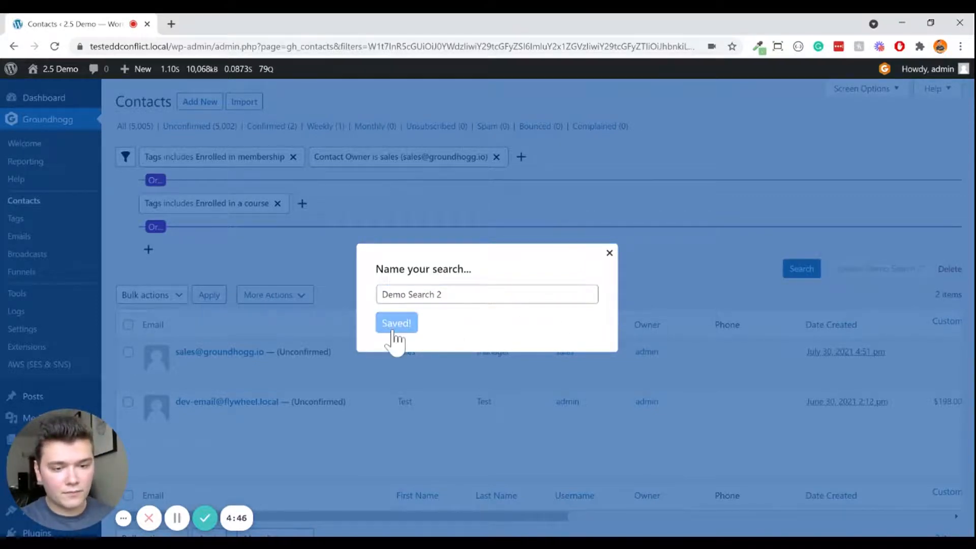
pyautogui.click(396, 322)
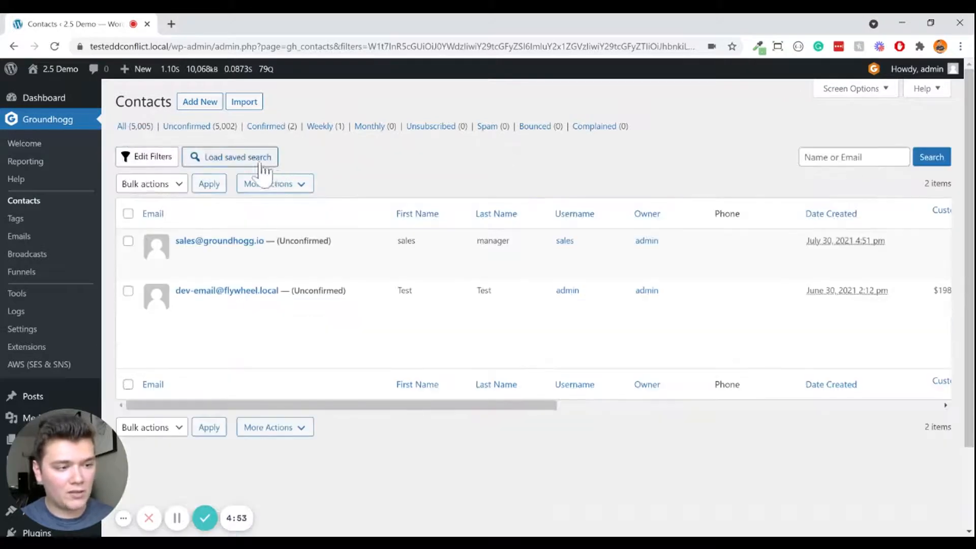
# Load 'My new search' from the saved searches list, showing 27 contacts.
pyautogui.click(236, 157)
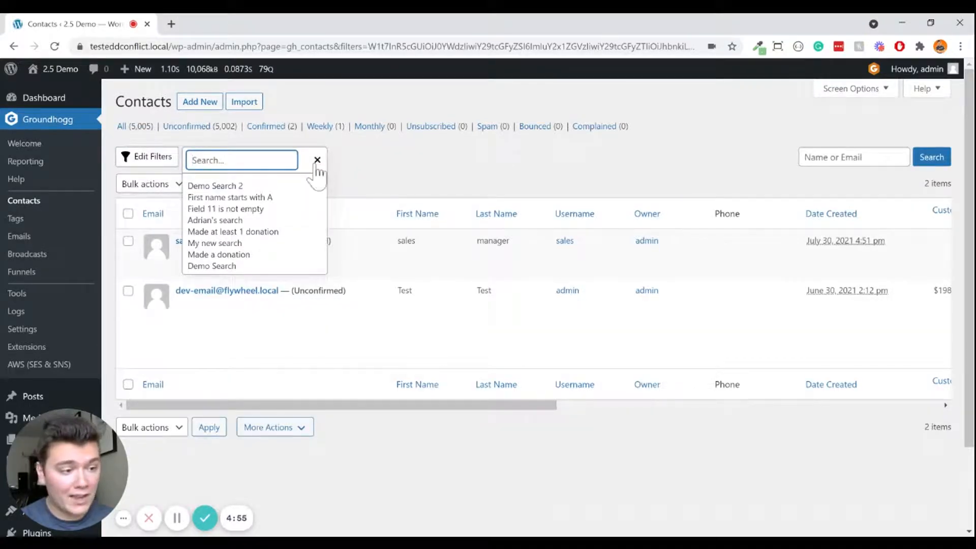
pyautogui.moveTo(214, 243)
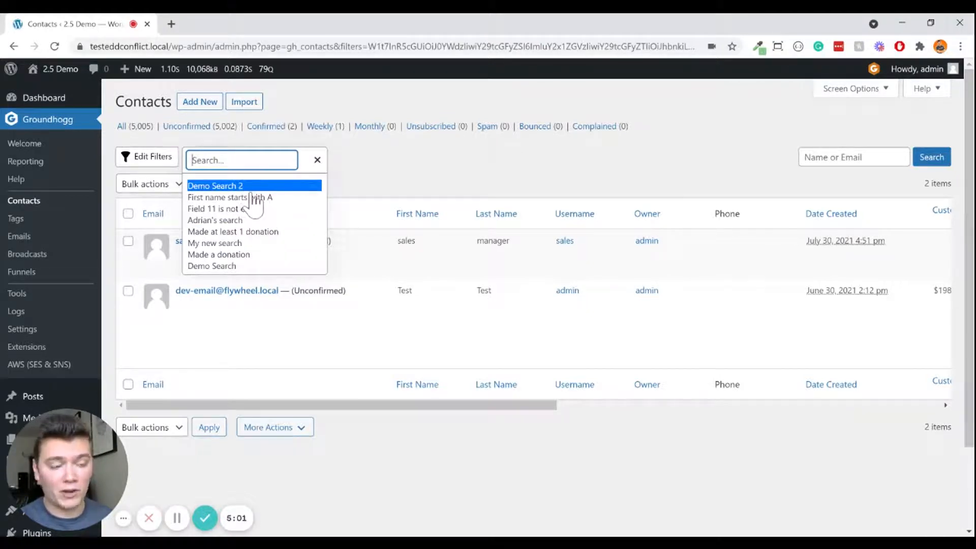
pyautogui.moveTo(255, 258)
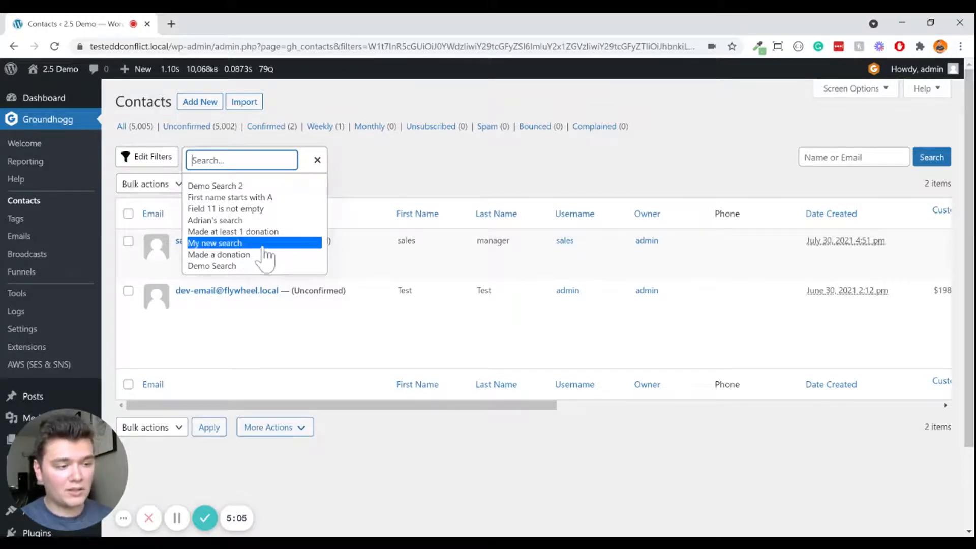
pyautogui.click(214, 243)
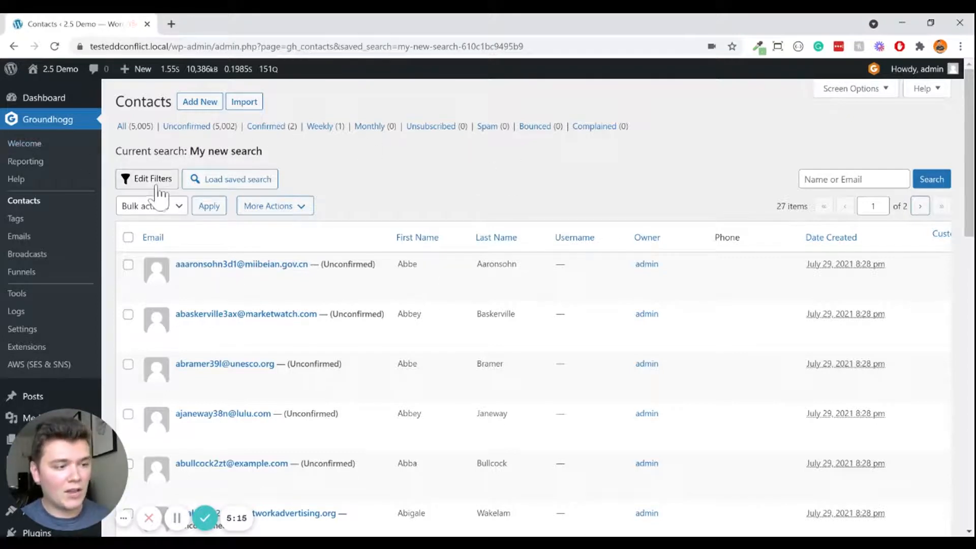
# Remove the 'Tags includes Agender' filter, apply it, and update 'My new search'.
pyautogui.click(147, 179)
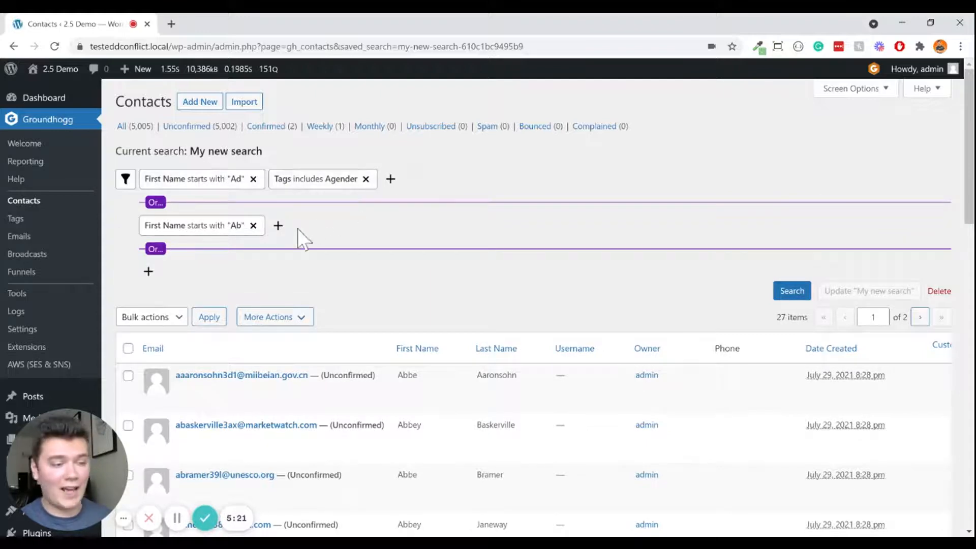
pyautogui.click(365, 178)
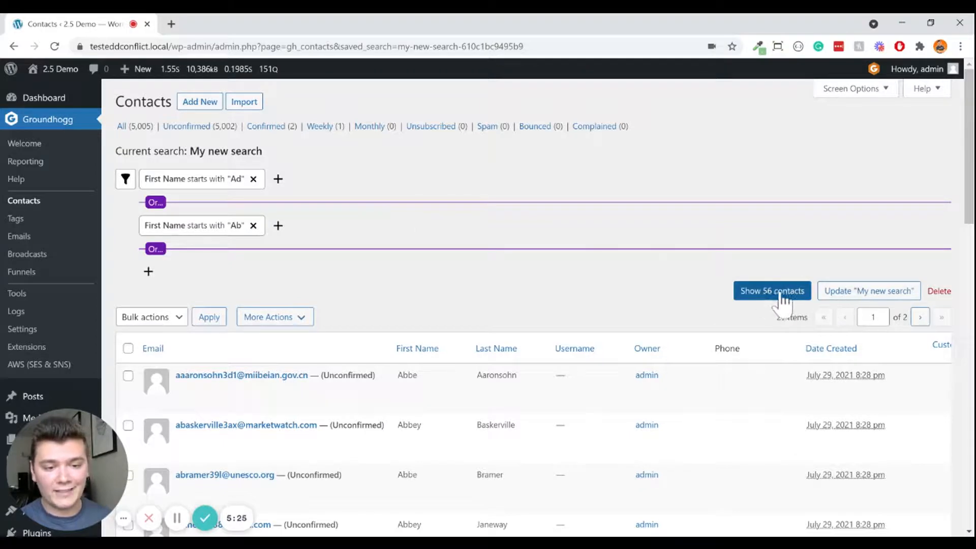
pyautogui.click(771, 290)
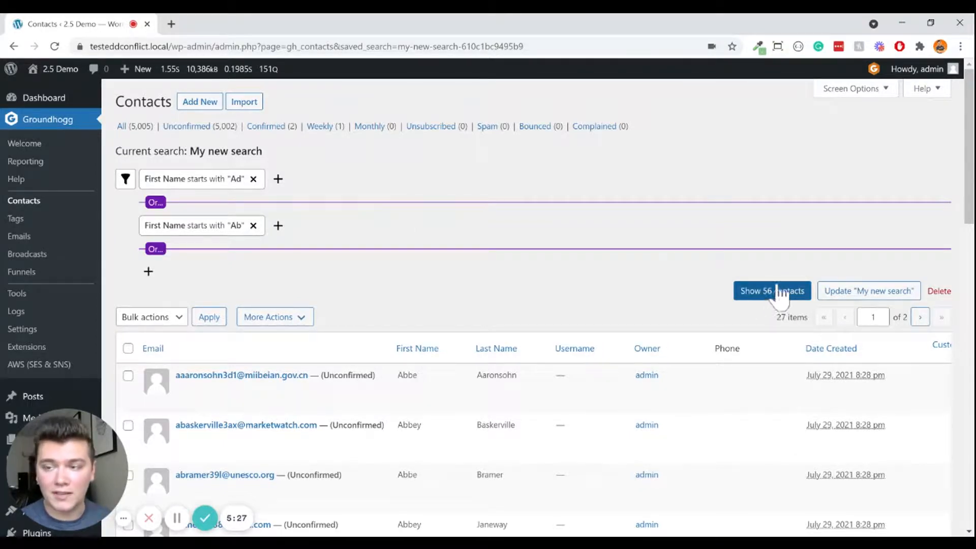
pyautogui.moveTo(896, 302)
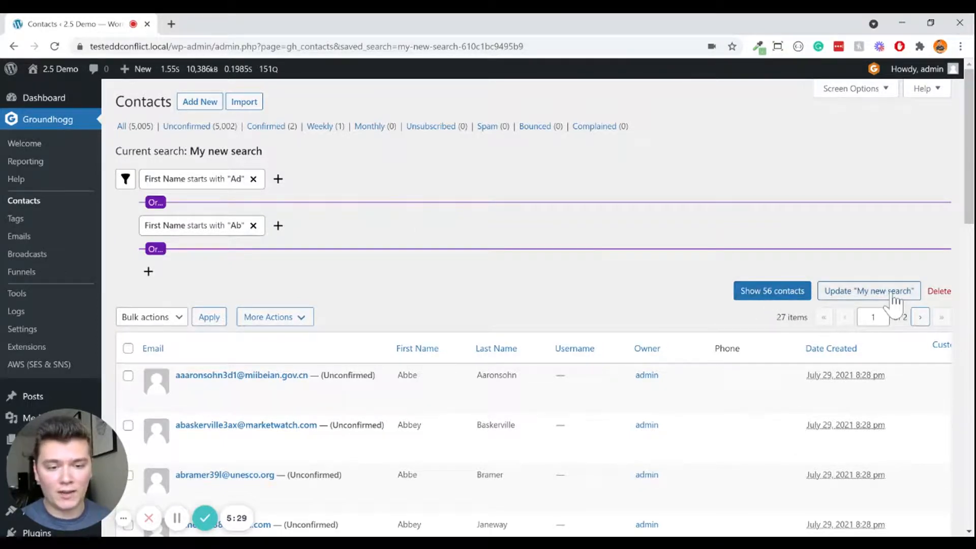
pyautogui.click(772, 290)
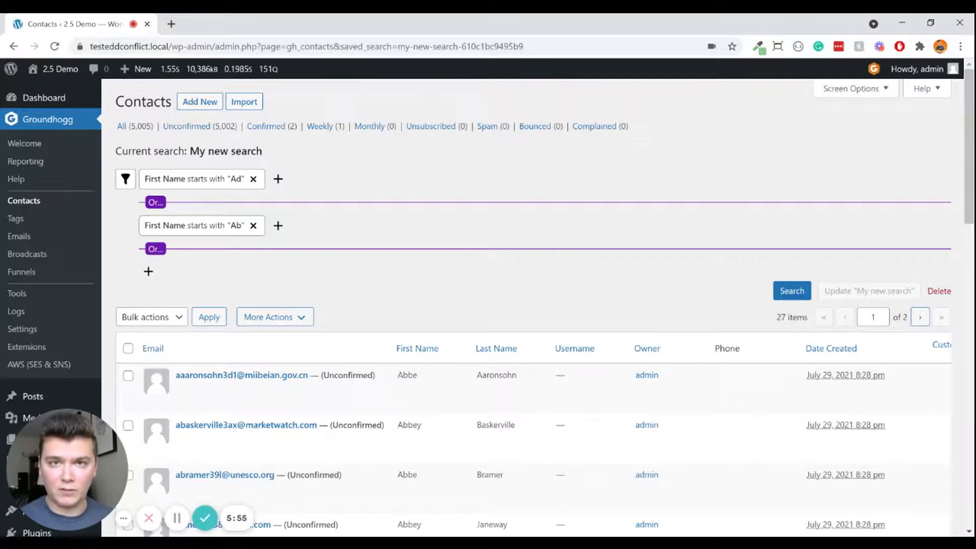
pyautogui.scroll(-3)
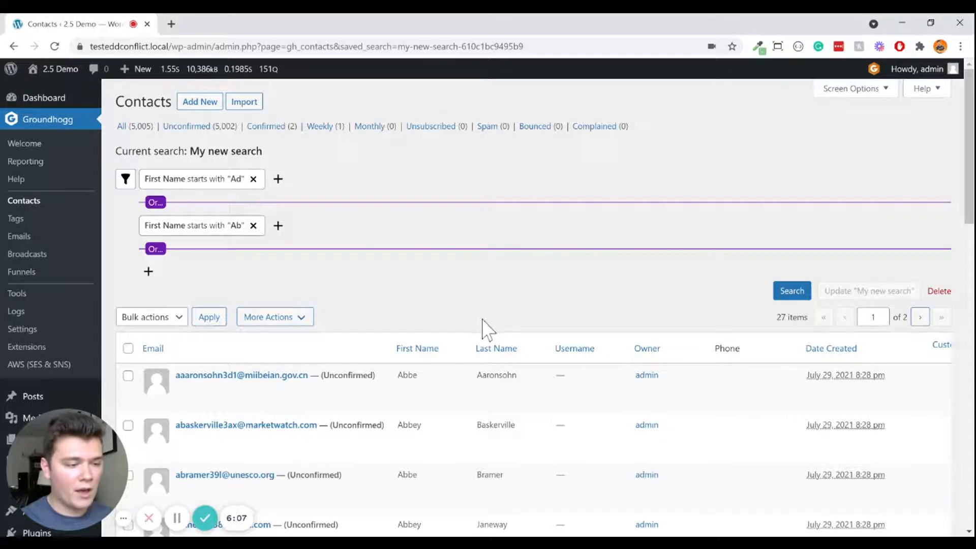
pyautogui.scroll(-3)
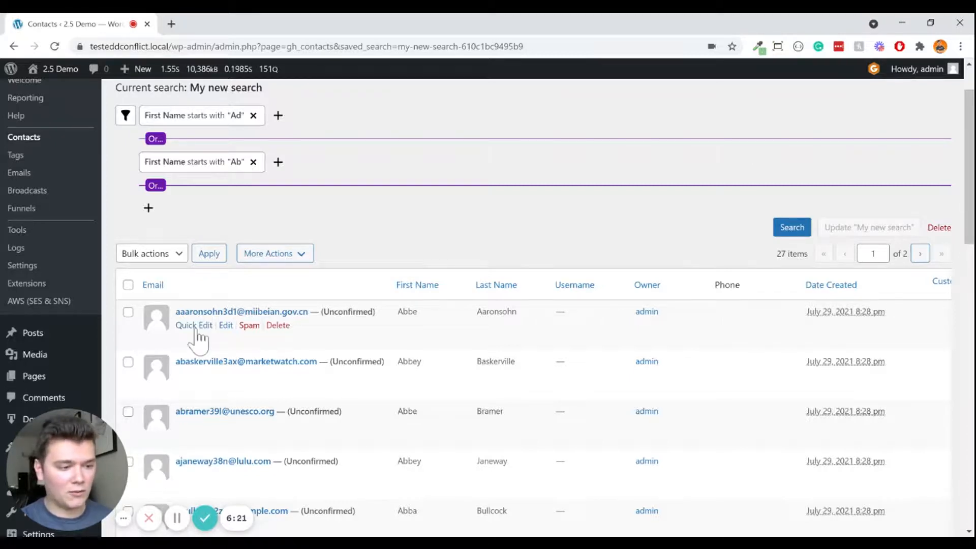
pyautogui.click(194, 325)
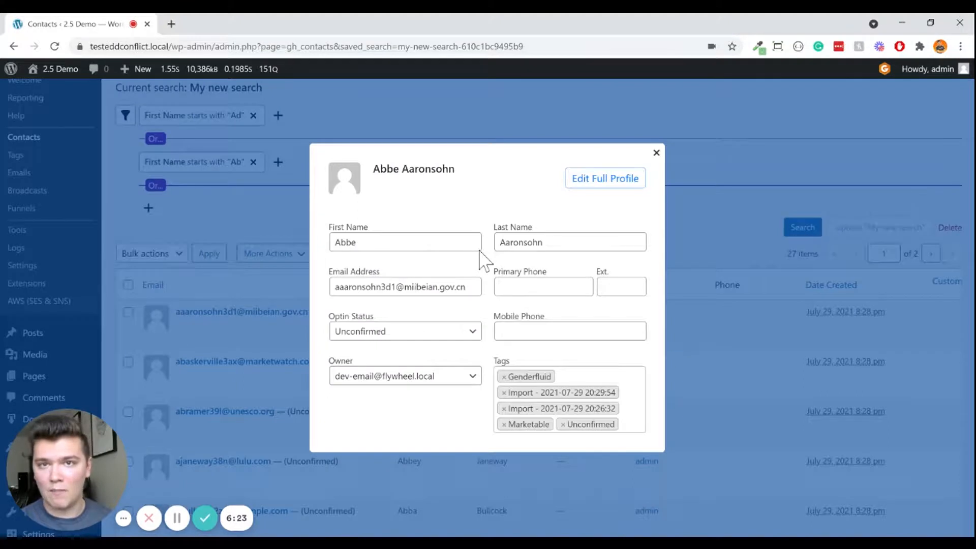
pyautogui.moveTo(604, 178)
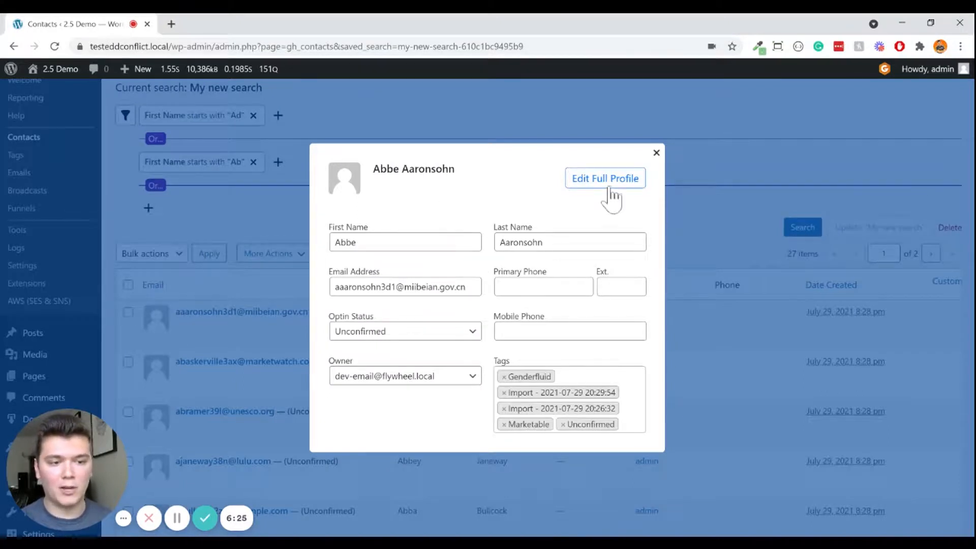
pyautogui.moveTo(651, 322)
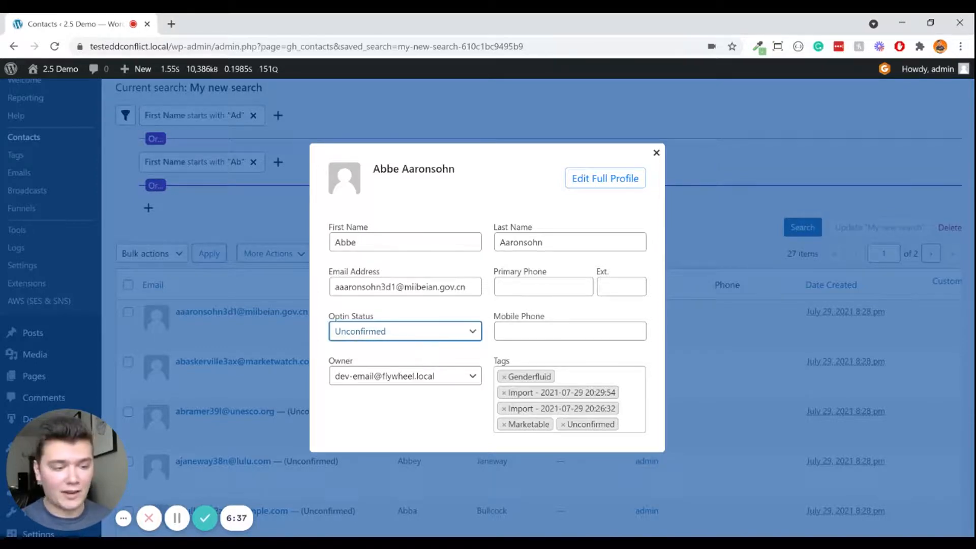
pyautogui.click(404, 331)
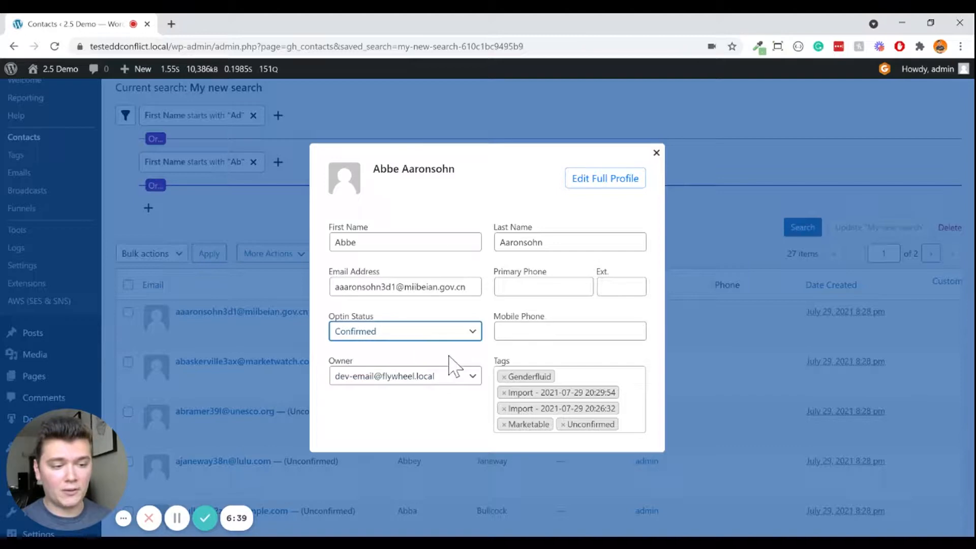
pyautogui.moveTo(515, 92)
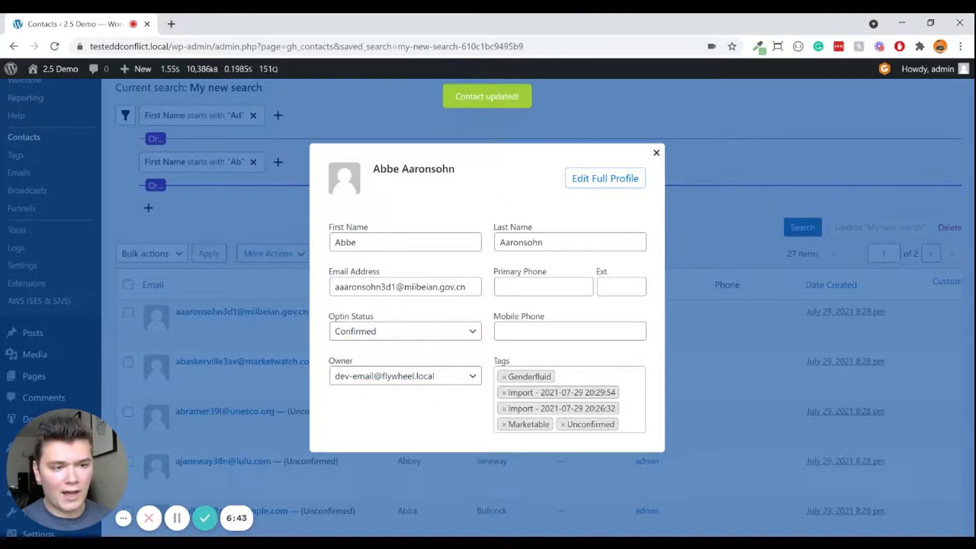
pyautogui.moveTo(571, 115)
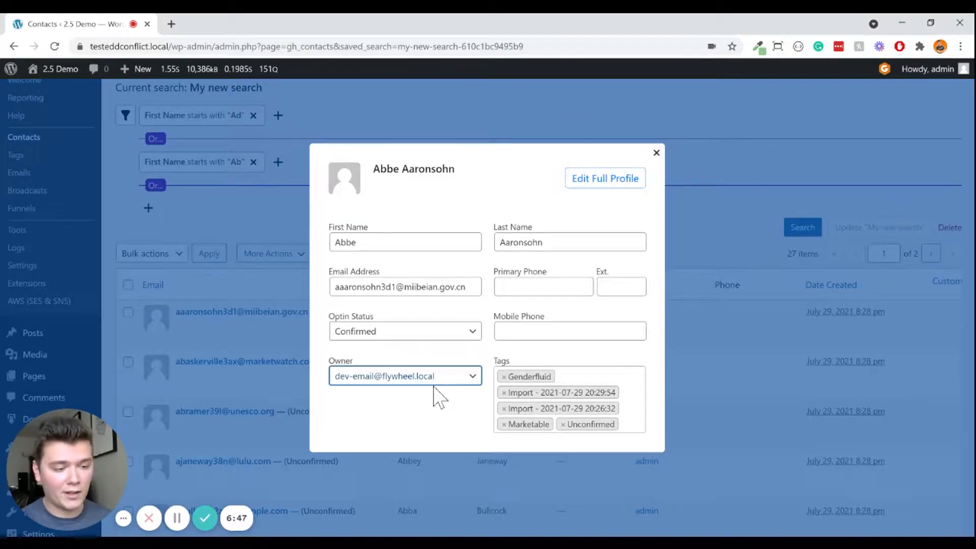
pyautogui.click(404, 375)
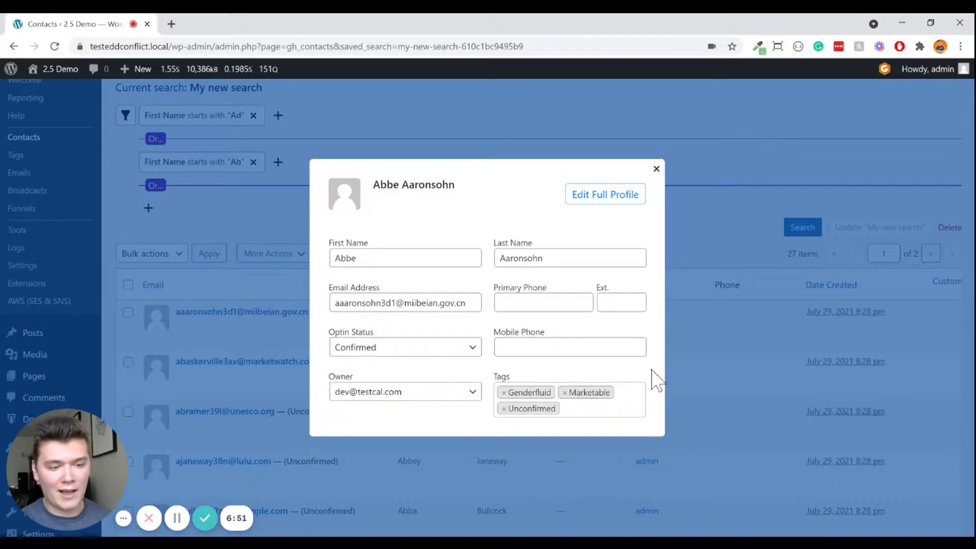
pyautogui.click(656, 169)
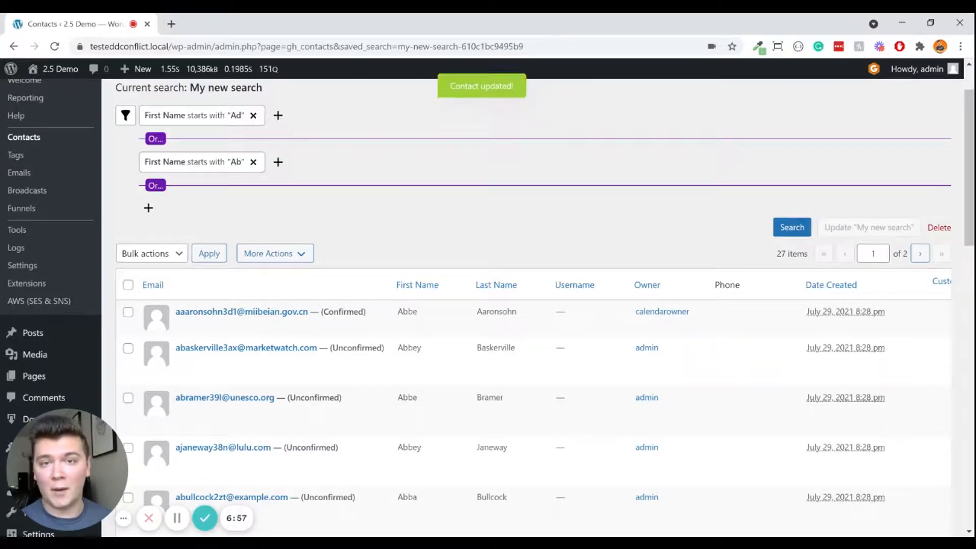
pyautogui.scroll(-3)
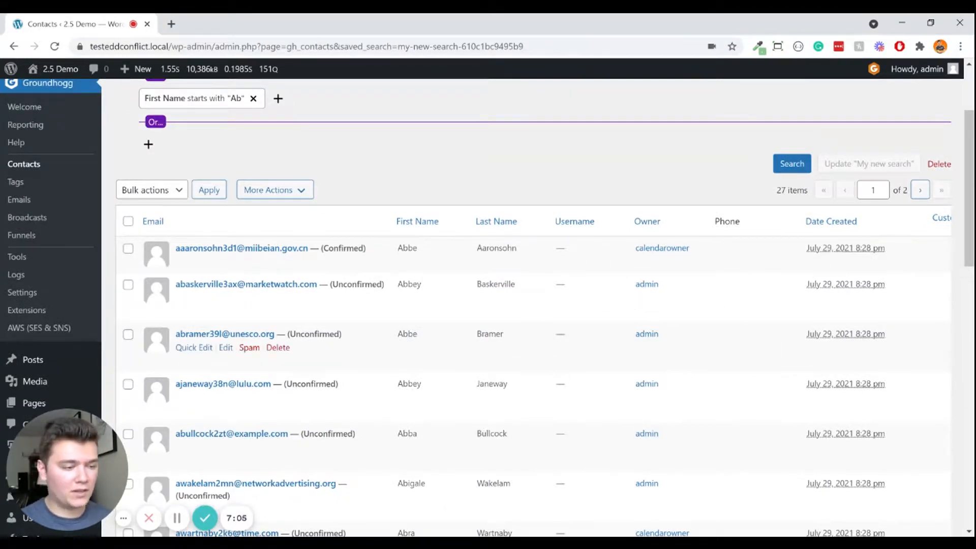
pyautogui.click(245, 283)
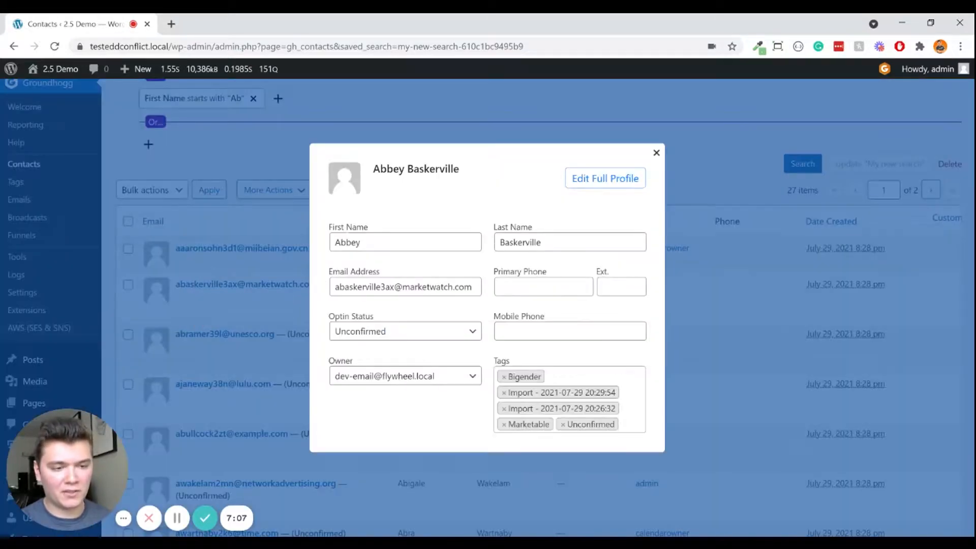
pyautogui.moveTo(654, 174)
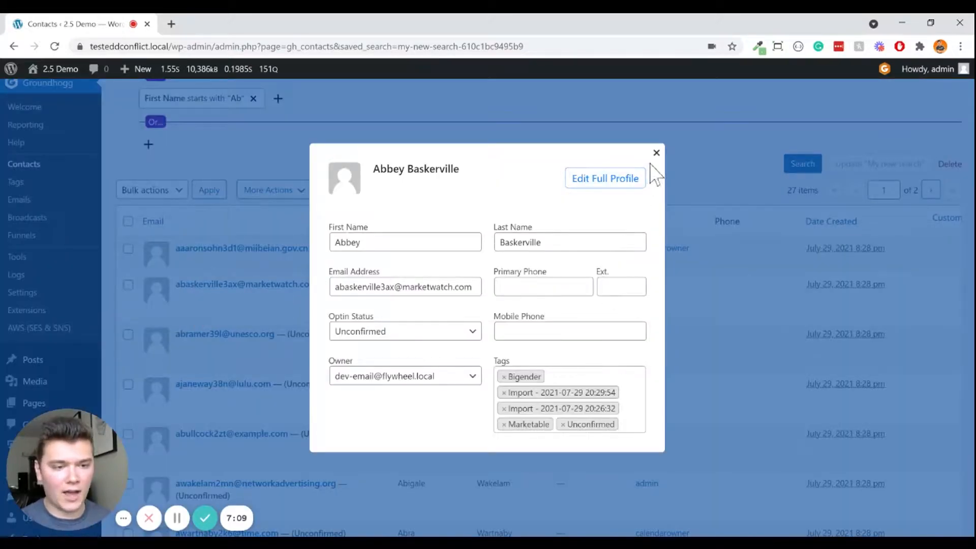
pyautogui.click(656, 152)
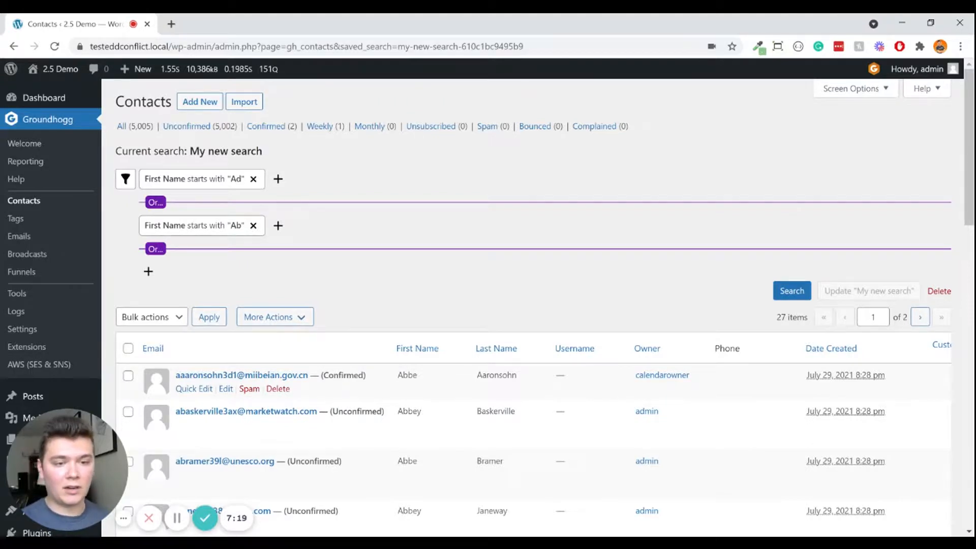
pyautogui.scroll(-3)
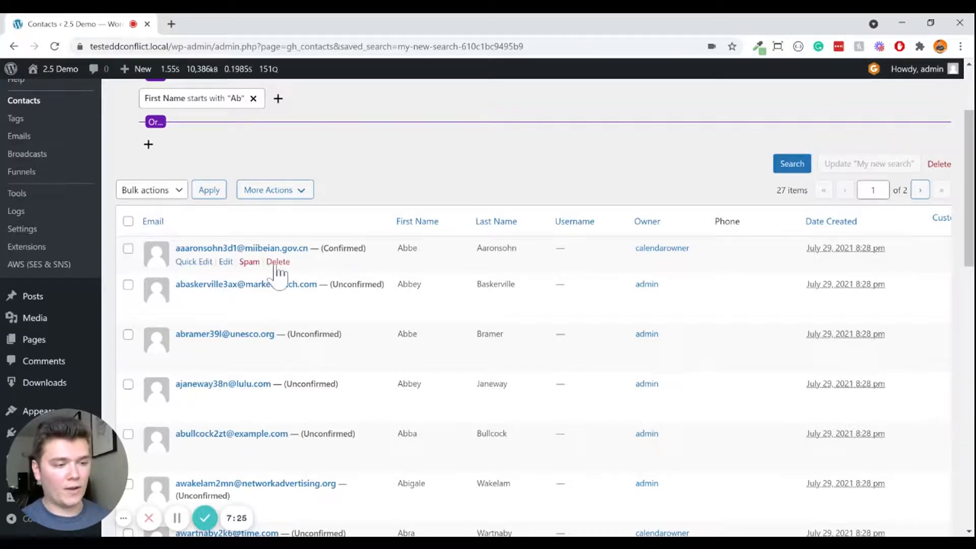
pyautogui.click(277, 261)
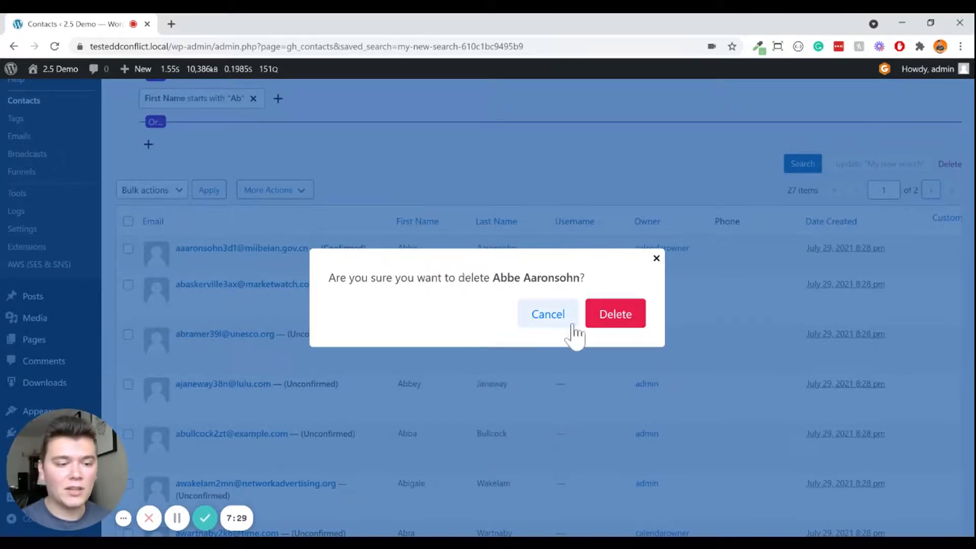
pyautogui.moveTo(548, 330)
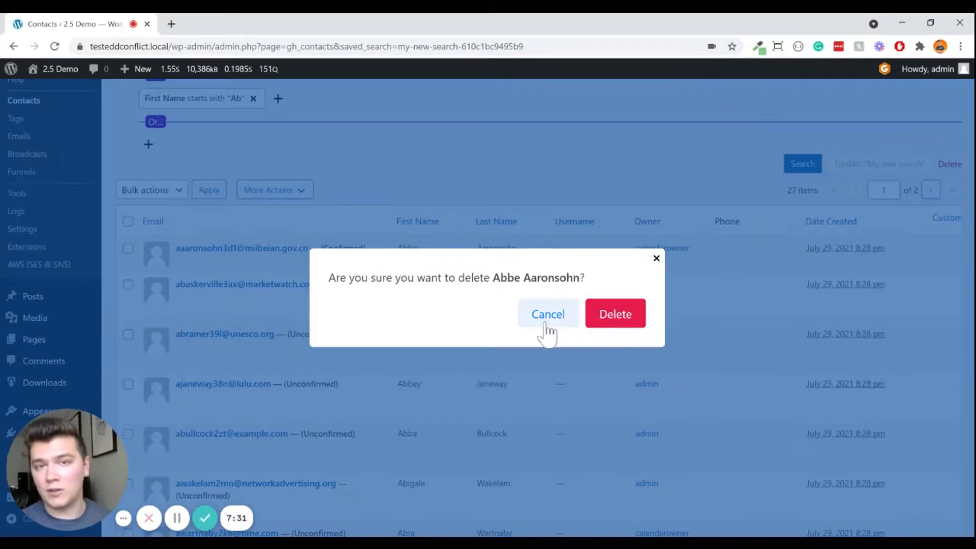
pyautogui.click(548, 313)
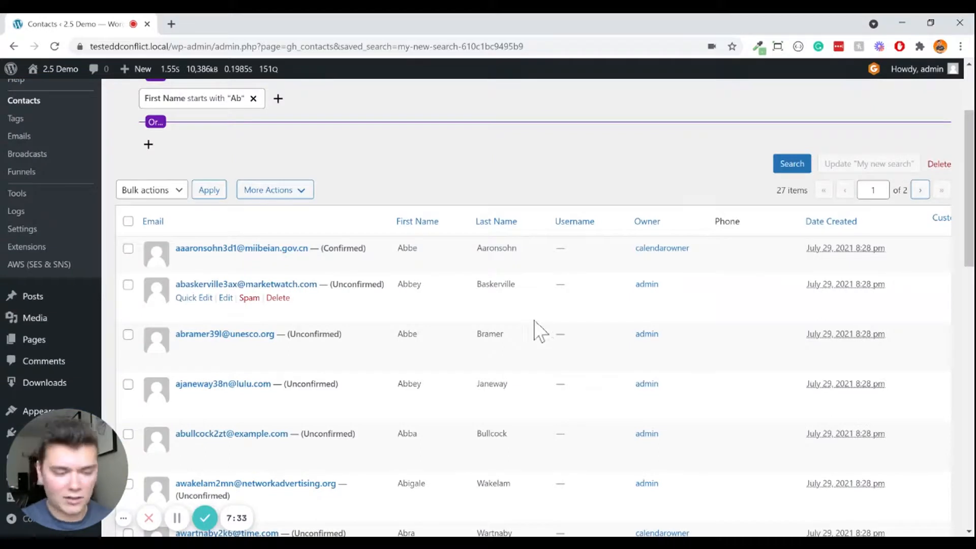